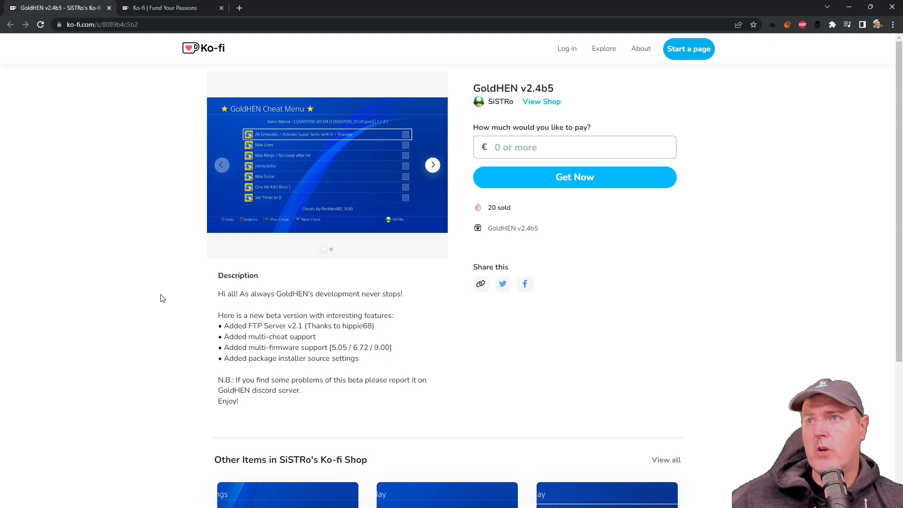
mouse_move(202, 340)
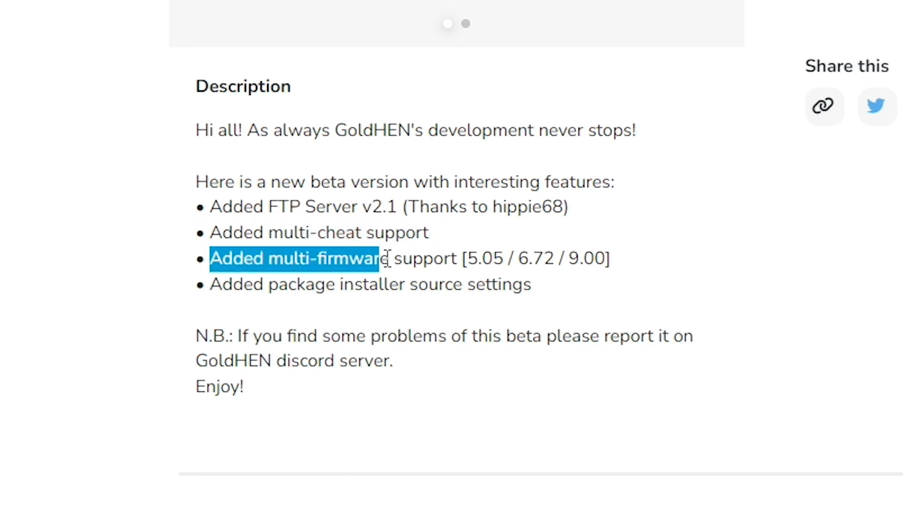
Highlight the multi-firmware support line and advance the carousel to the Debug Settings screenshot
left_click_drag(380, 258, 609, 257)
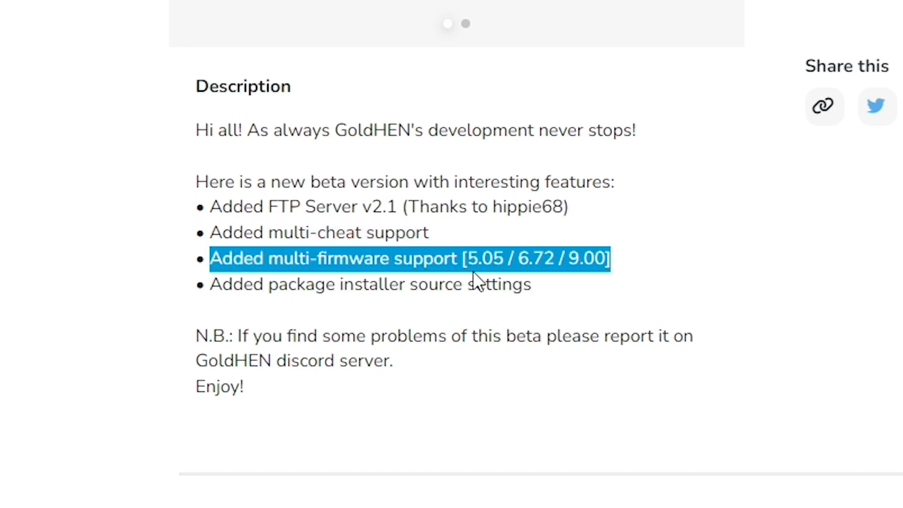
mouse_move(622, 274)
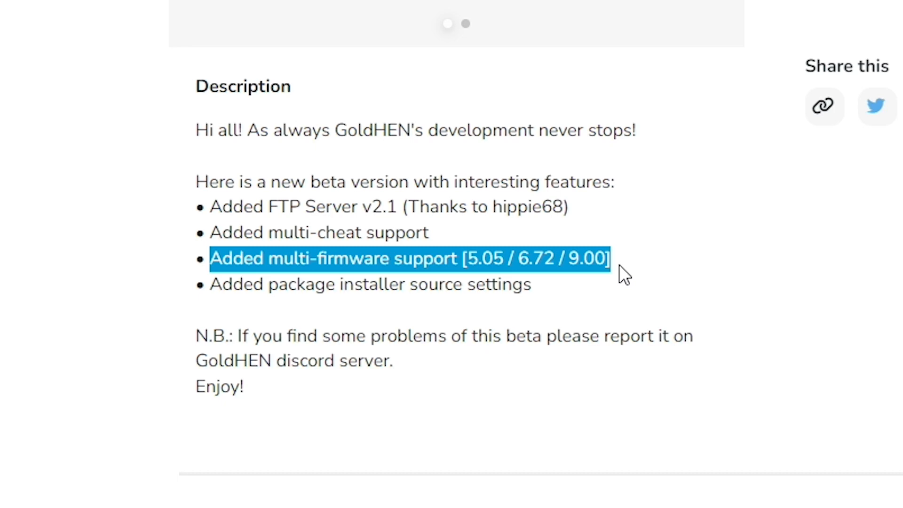
mouse_move(555, 276)
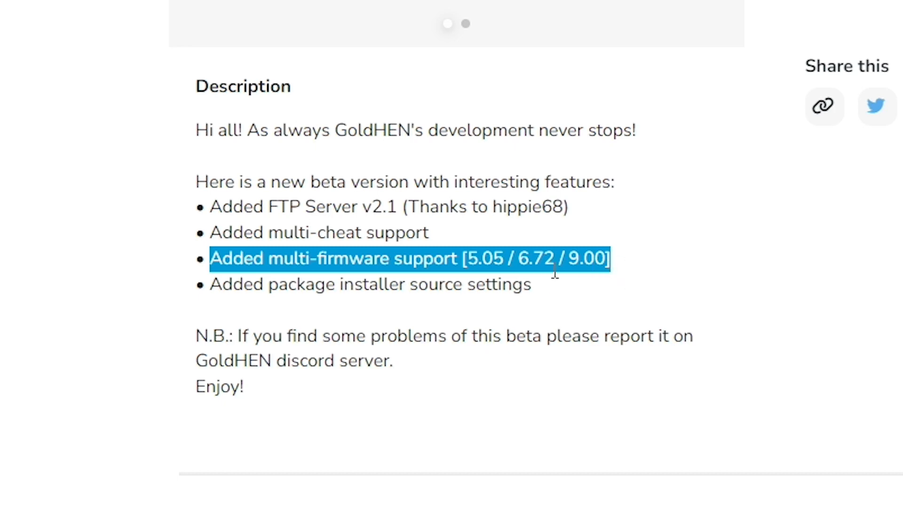
left_click_drag(555, 257, 443, 284)
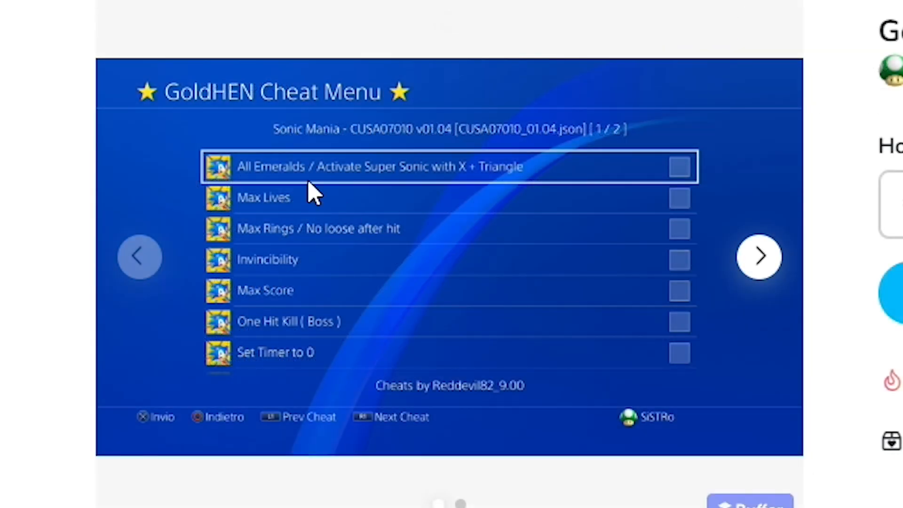
mouse_move(288, 106)
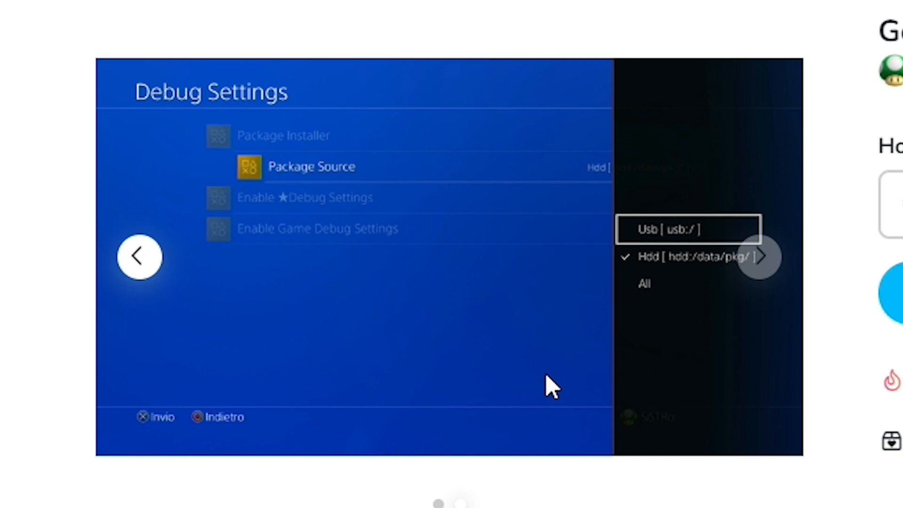
mouse_move(248, 112)
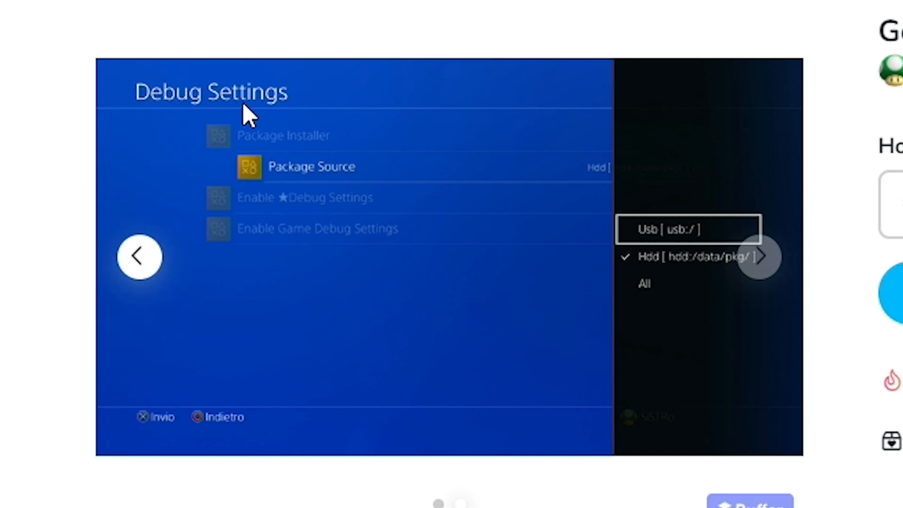
mouse_move(636, 253)
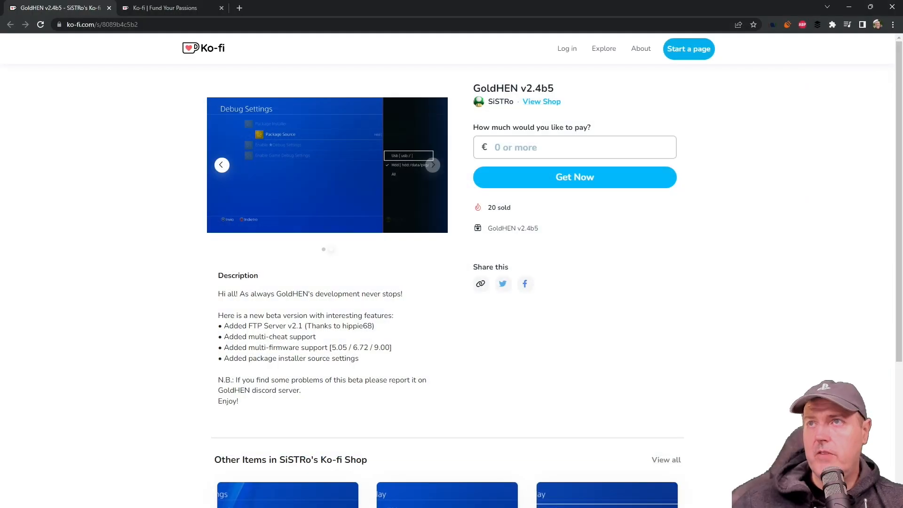
Claim GoldHEN v2.4b5 for free via Get Now and download the GoldHEN_v2.4b5.7z archive
left_click(573, 146)
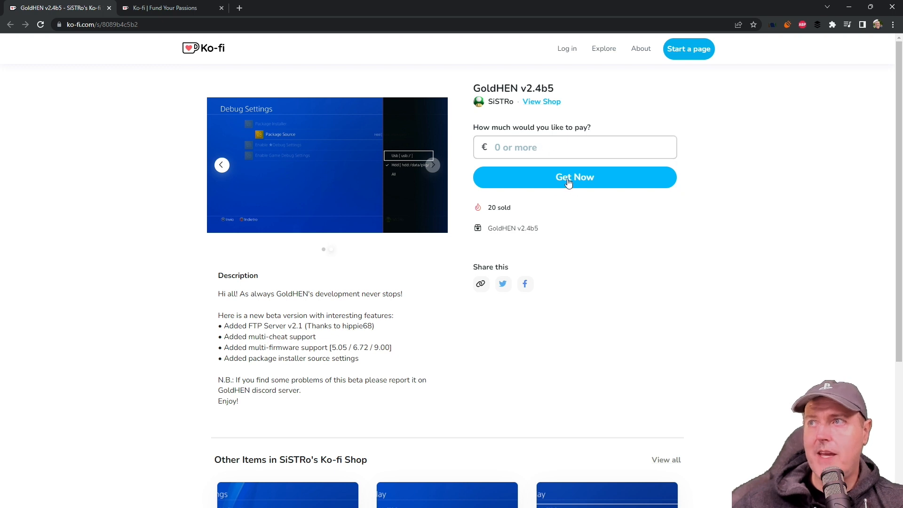
left_click(573, 177)
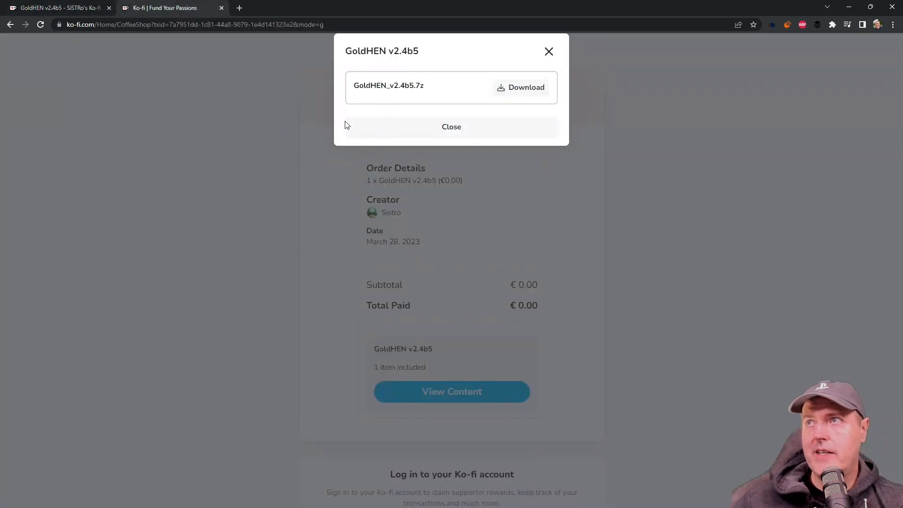
mouse_move(520, 86)
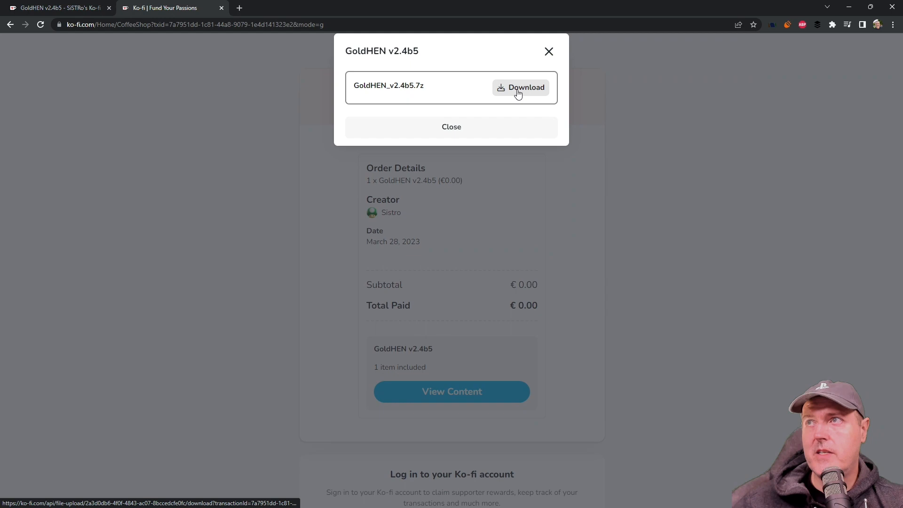
left_click(519, 88)
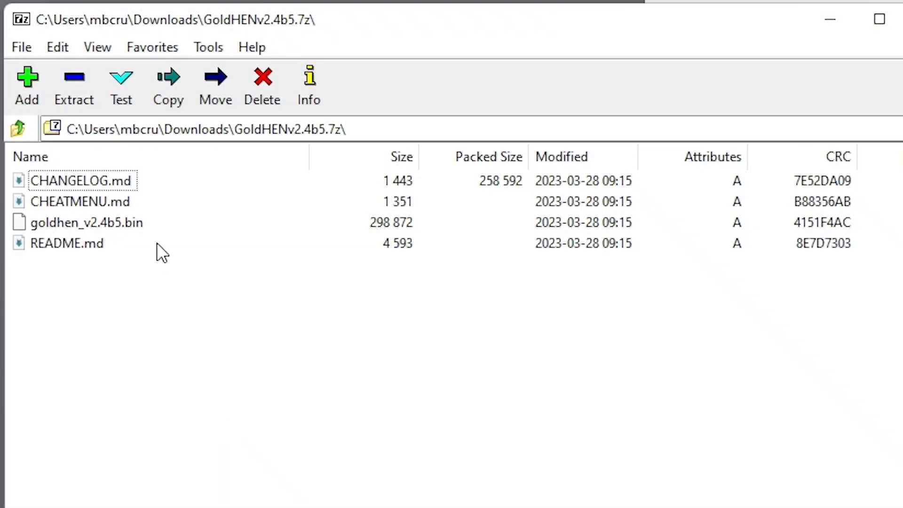
left_click(86, 221)
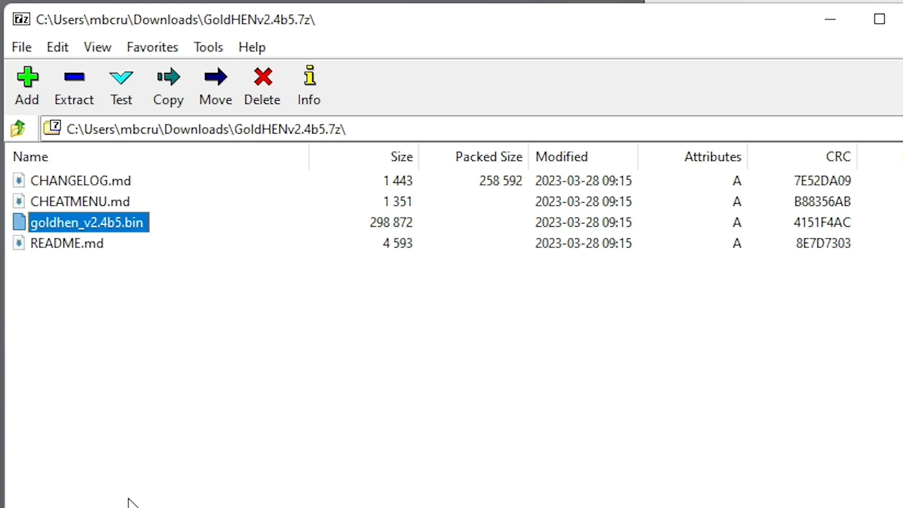
mouse_move(133, 494)
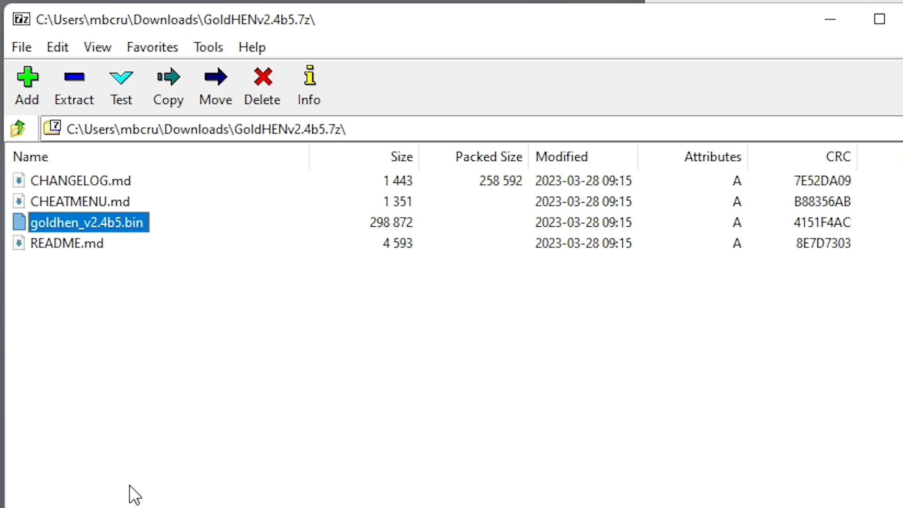
mouse_move(83, 258)
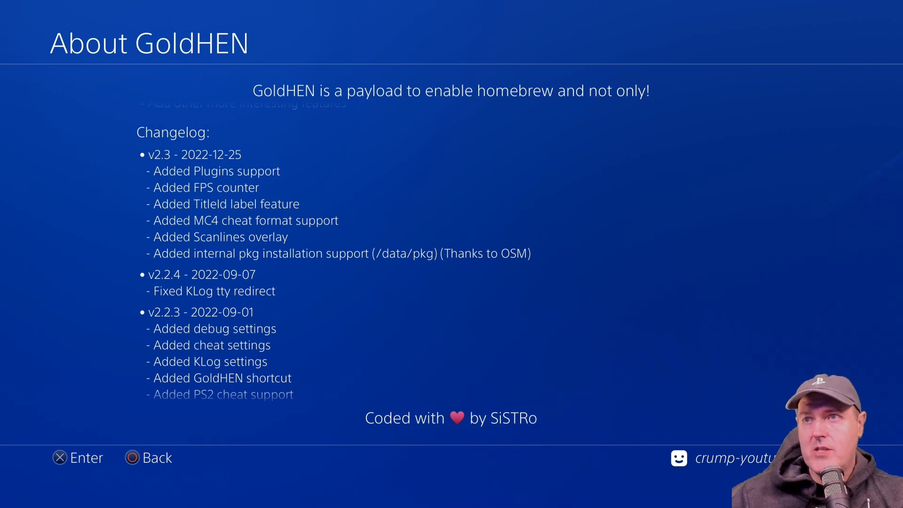
Leave the About GoldHEN changelog and return to the PS4 home screen
left_click(155, 457)
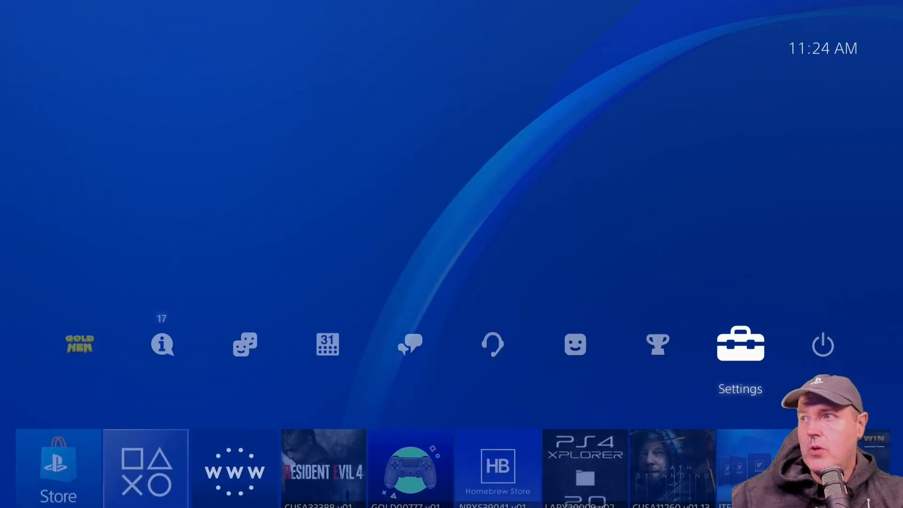
Load the goldhen_v2.4b5 payload from the ESP32 Server page's 9.00 Payloads section
left_click(740, 344)
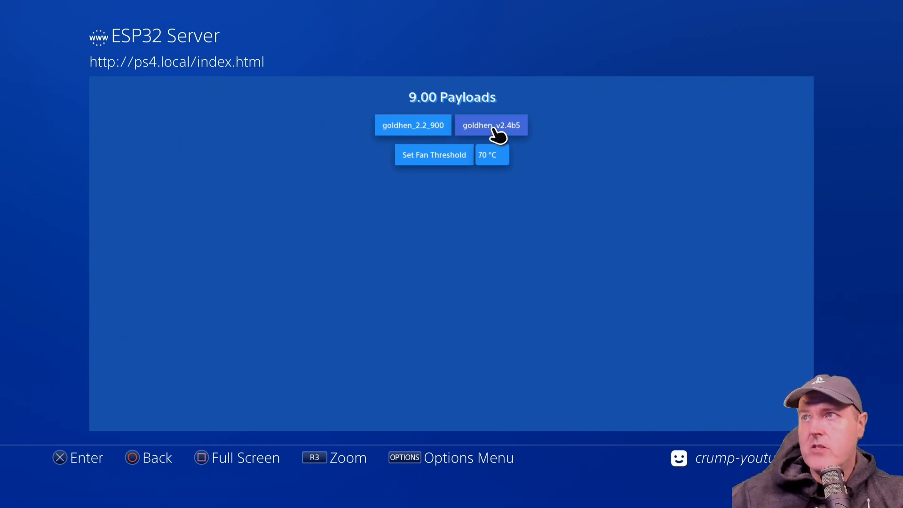
left_click(491, 125)
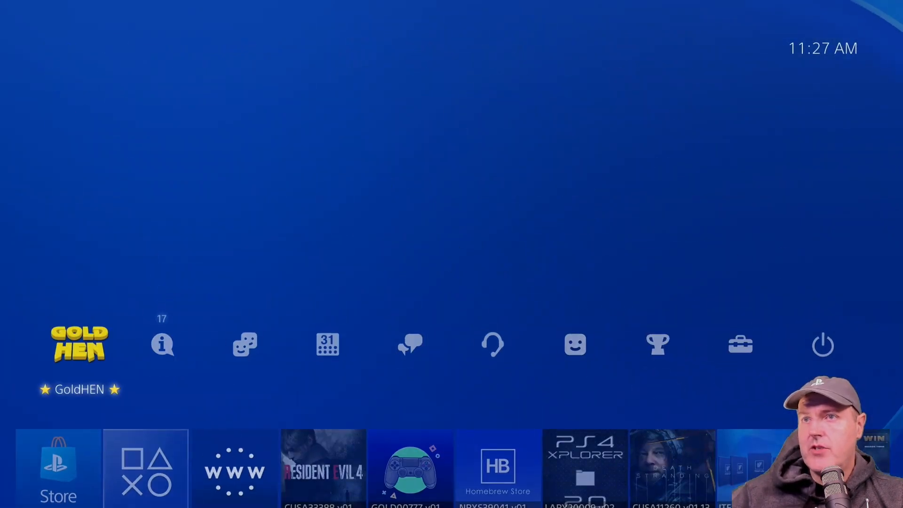
Show the About GoldHEN page scrolled down to the FTP Server v2.1 notes on MTPROC and MTRW
left_click(79, 344)
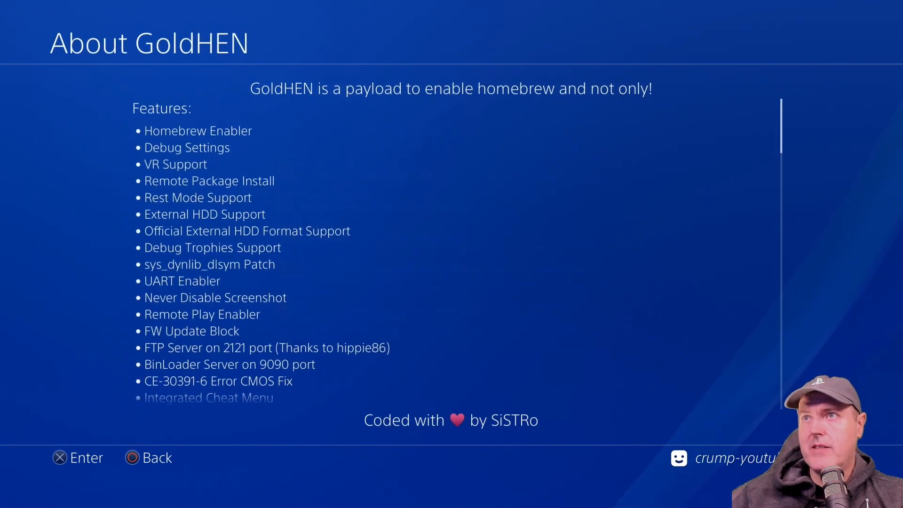
scroll("down", 3)
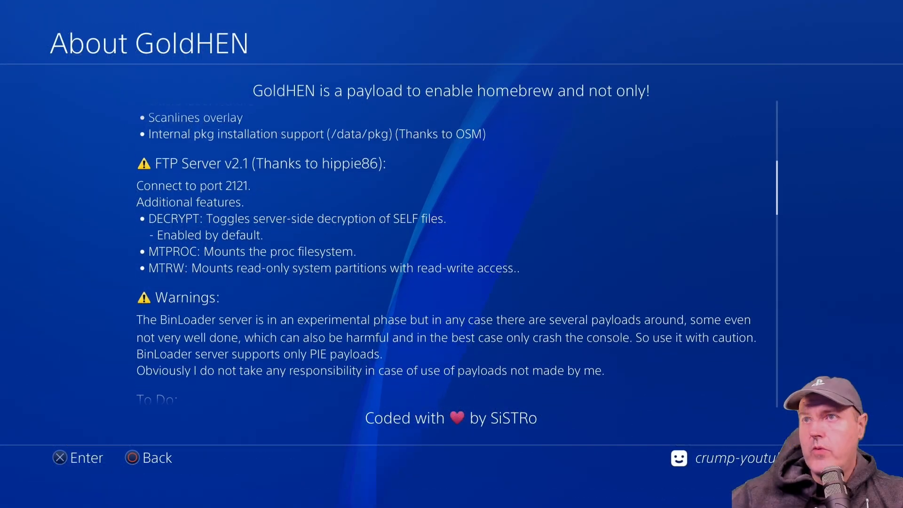
scroll("down", 3)
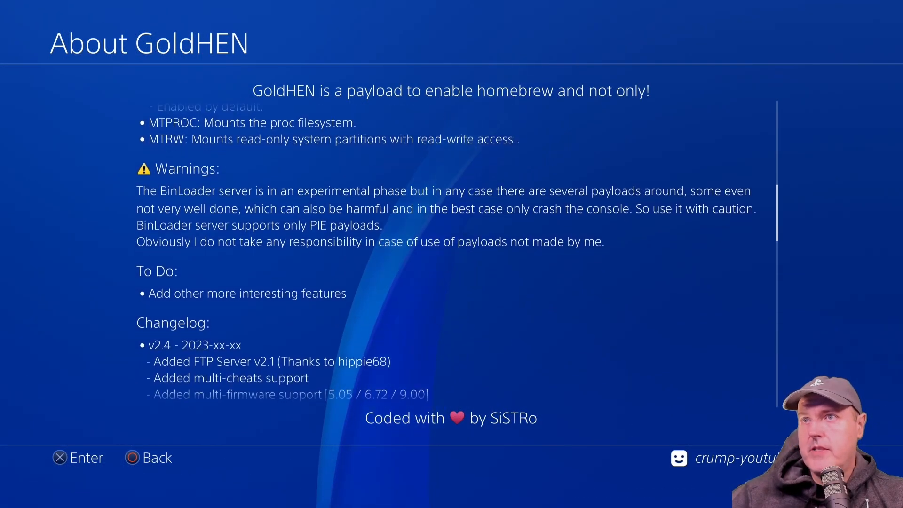
scroll("down", 3)
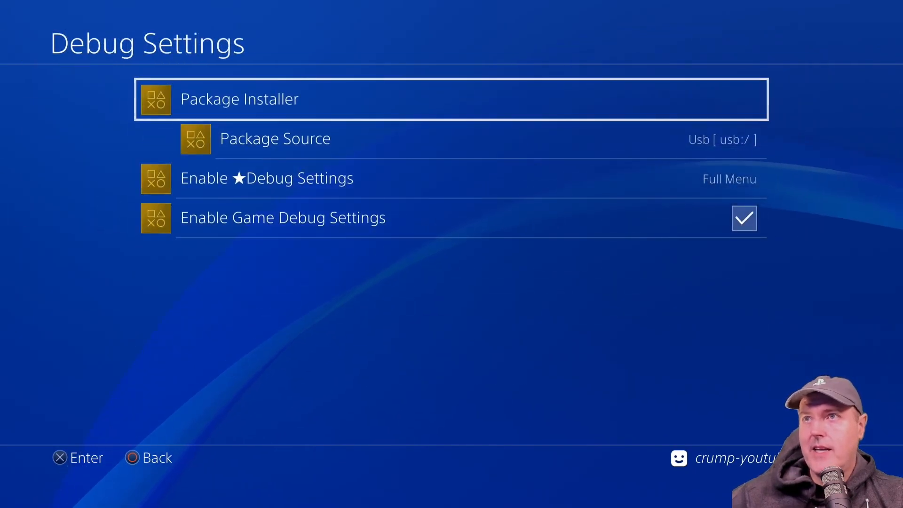
Change the Debug Settings Package Source from USB only to All
key("down")
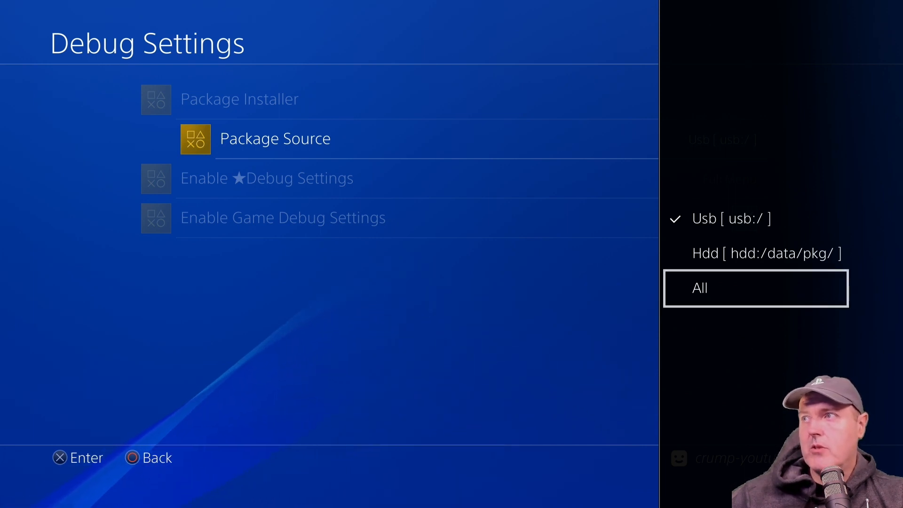
left_click(700, 288)
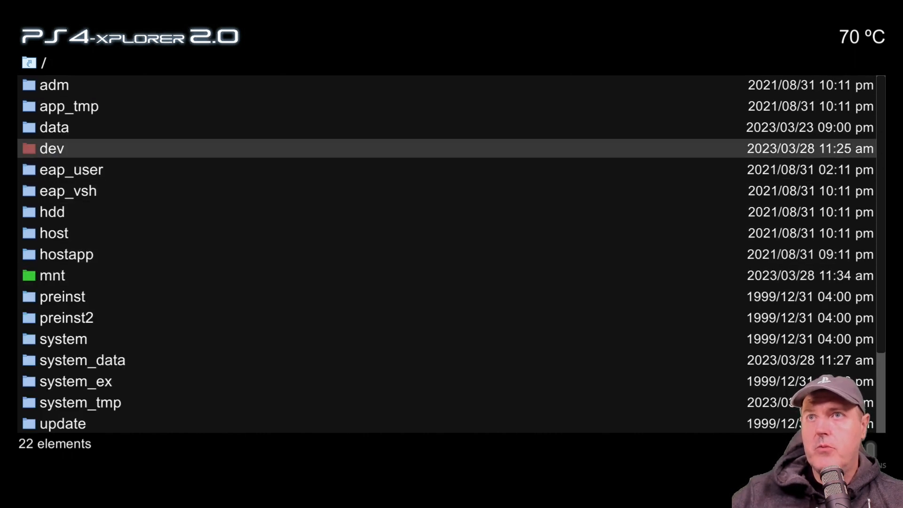
Browse into the data folder in PS4 Xplorer 2.0 and then into its pkg subfolder
double_click(54, 127)
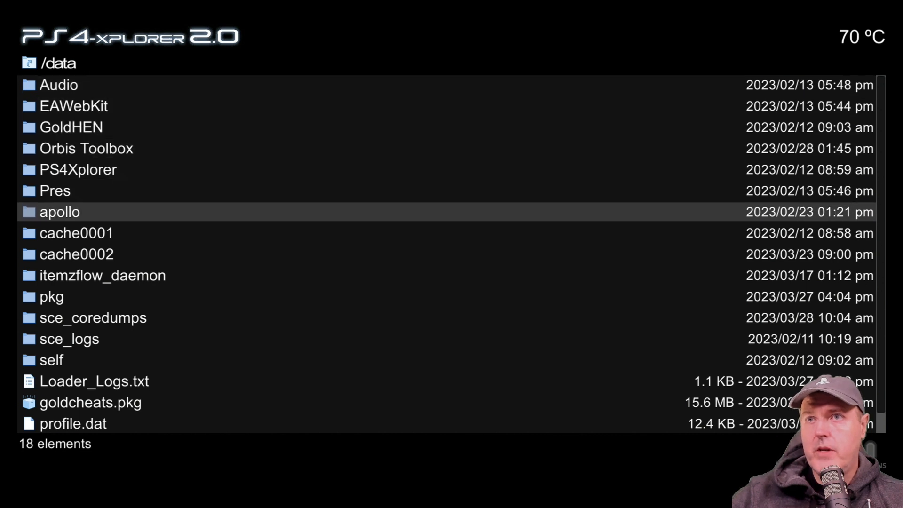
double_click(52, 296)
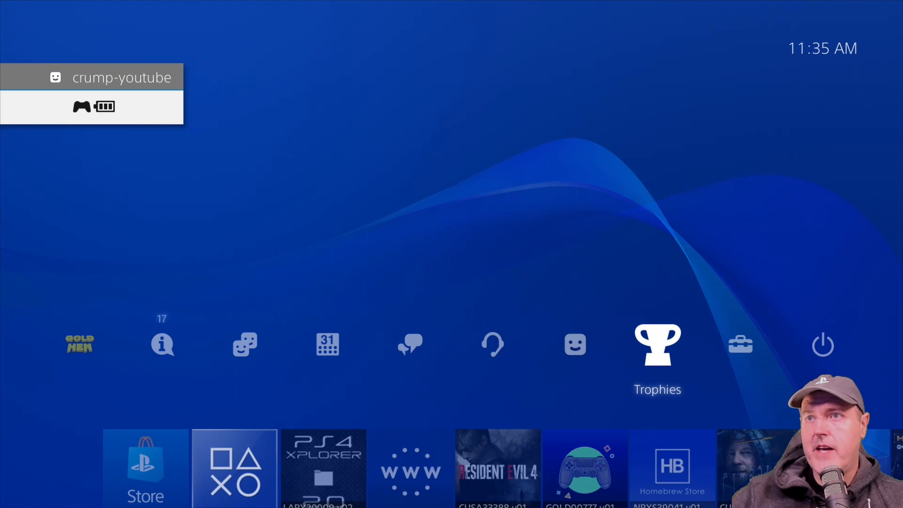
Set Package Source to All again and view the Package Installer's three packages before backing out
left_click(79, 345)
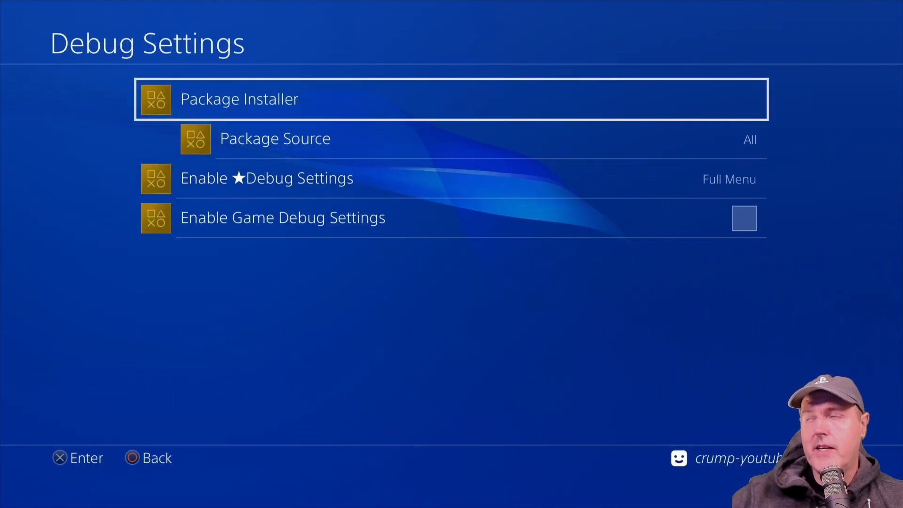
left_click(275, 138)
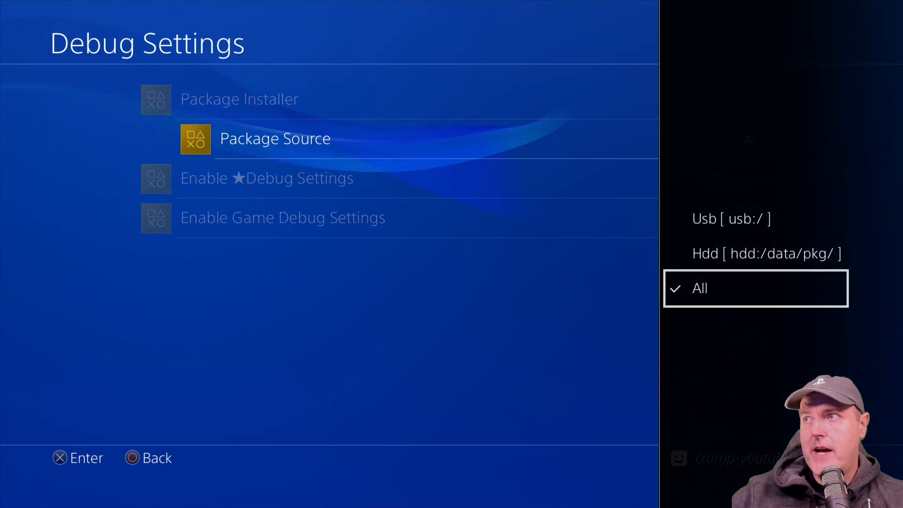
left_click(700, 288)
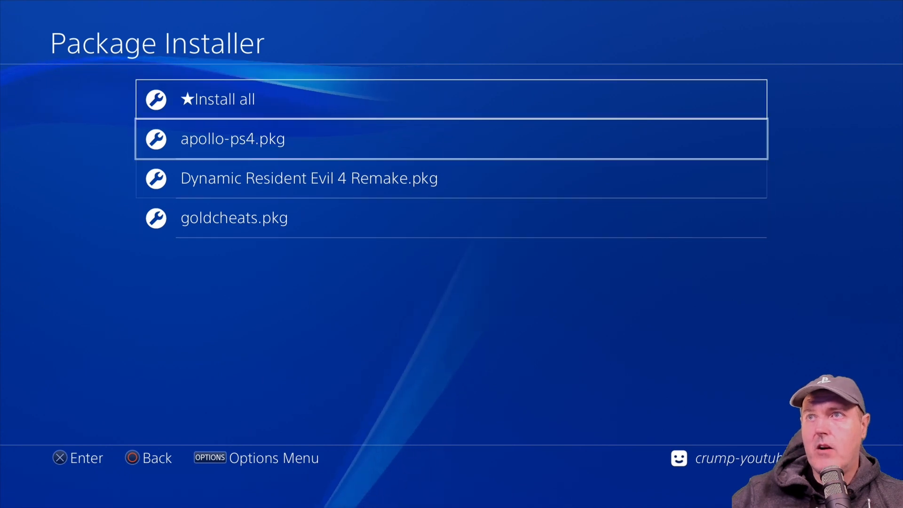
key("down")
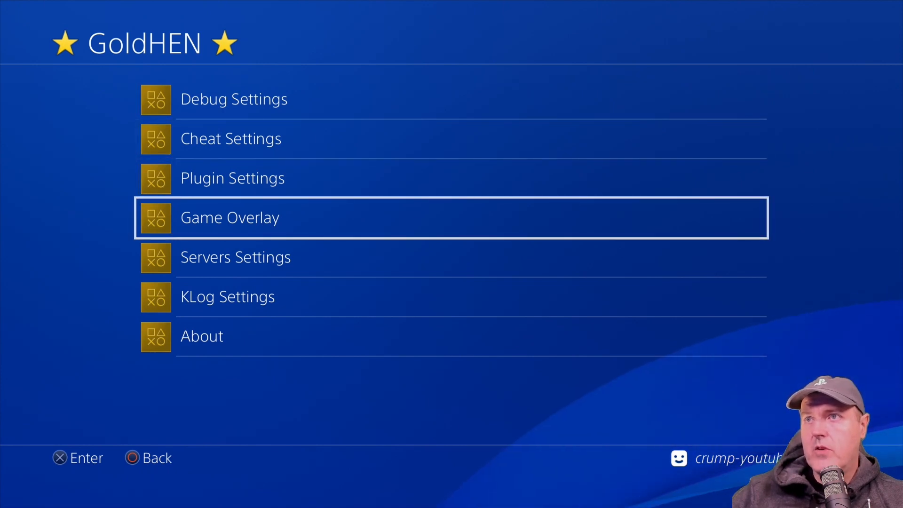
Enable the GoldHEN FTP server on port 2121 from Servers Settings
left_click(235, 257)
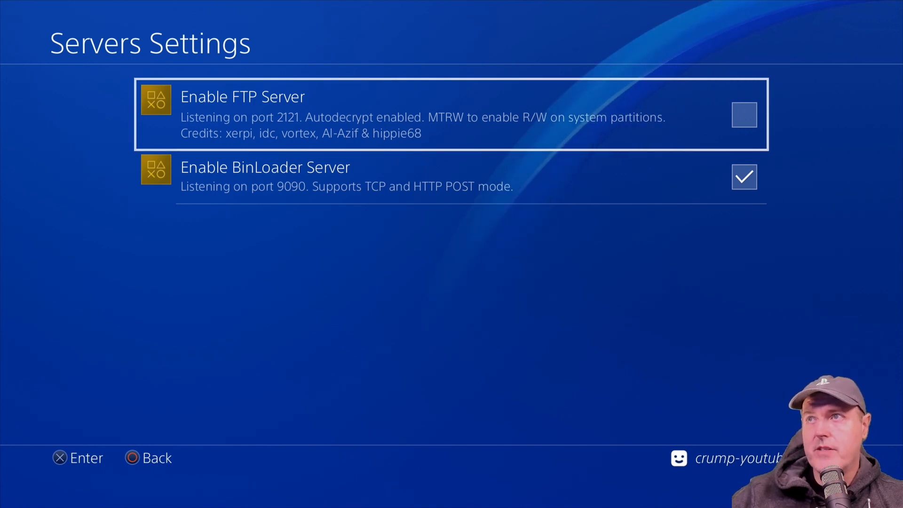
left_click(743, 115)
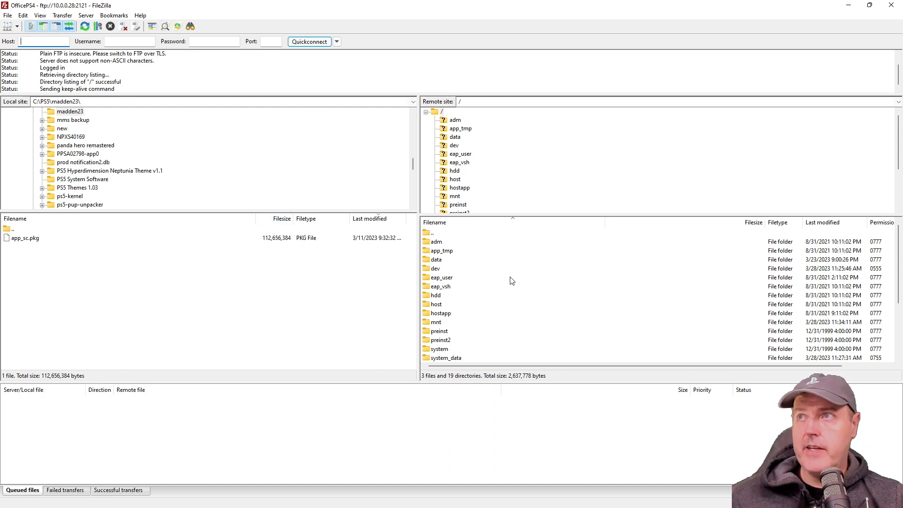
mouse_move(496, 201)
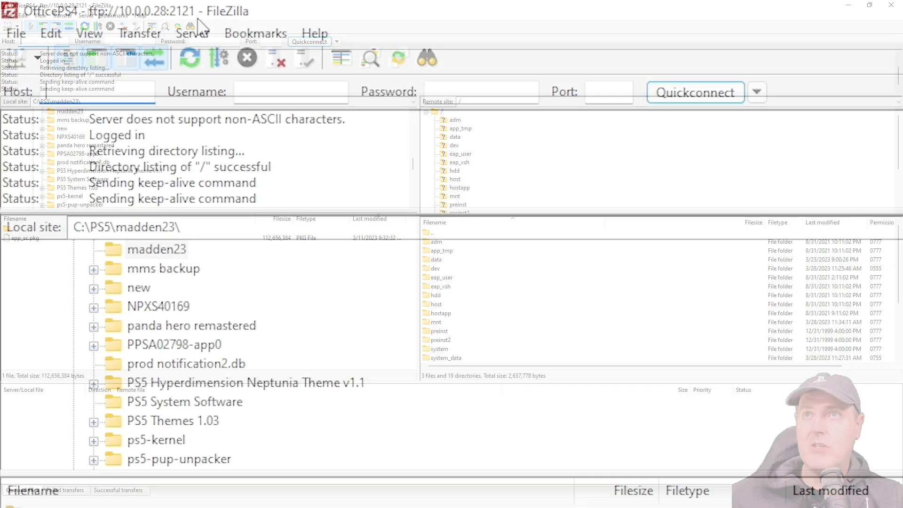
Send the raw FTP command MTPROC to the PS4 and refresh the remote tree
left_click(191, 33)
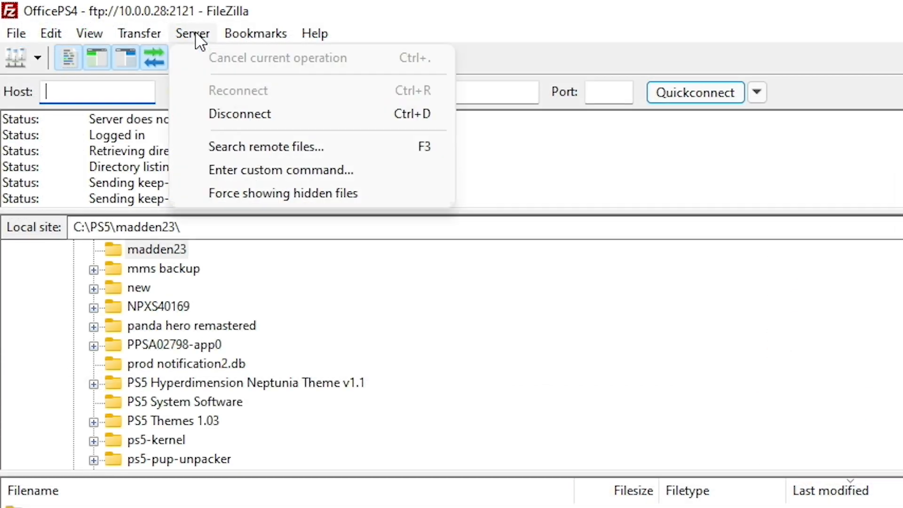
mouse_move(280, 169)
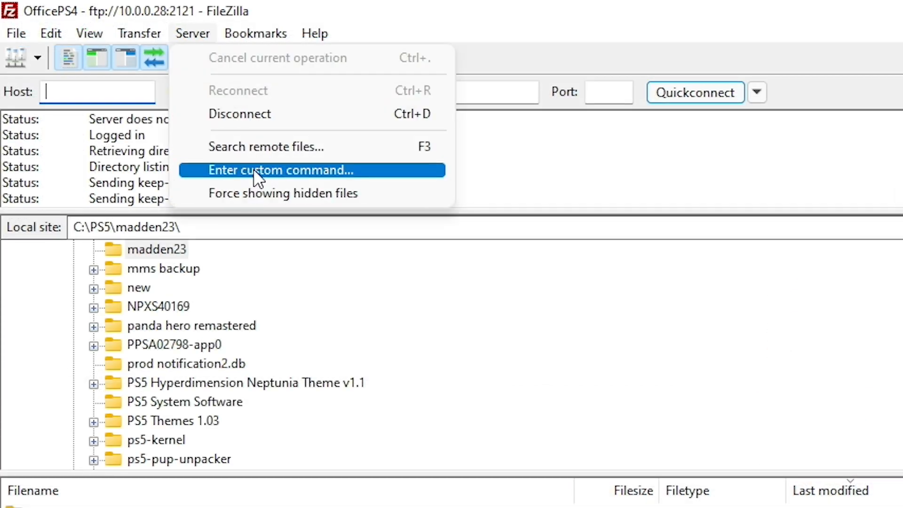
left_click(279, 170)
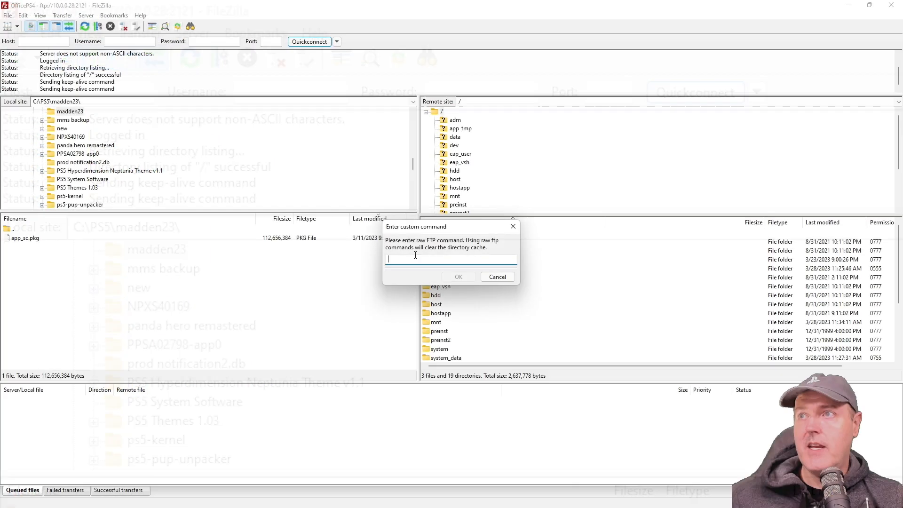
type("MTPROC")
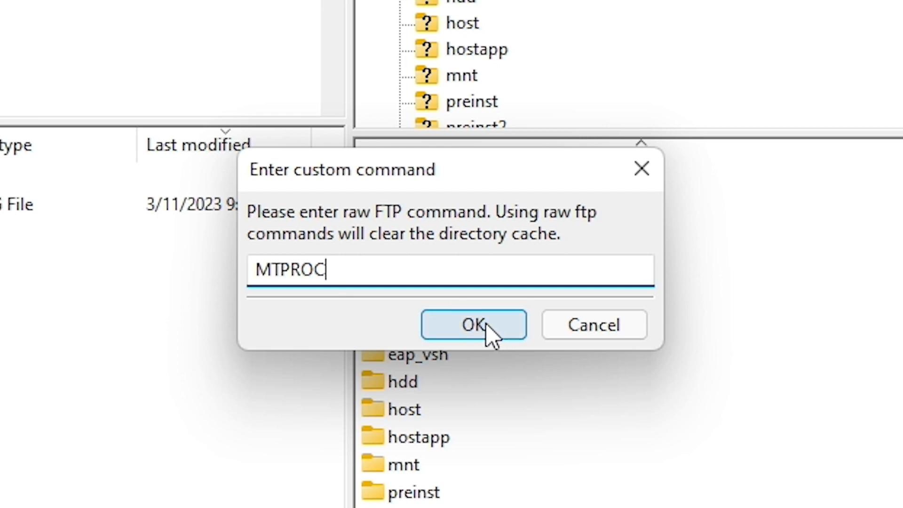
left_click(473, 325)
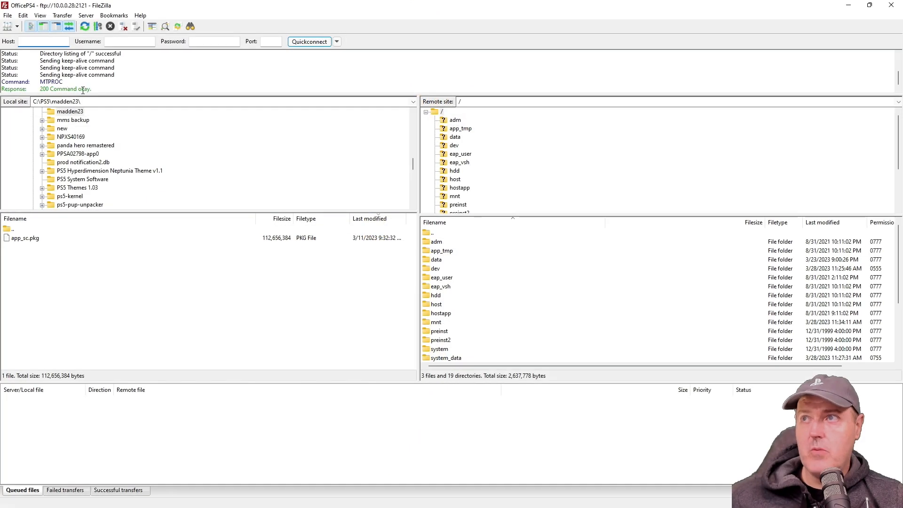
left_click(43, 41)
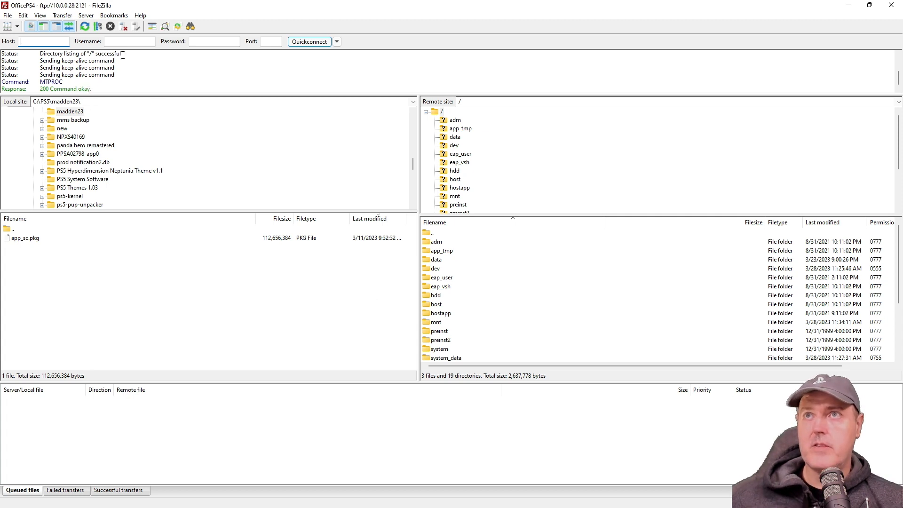
Send the raw FTP command MTRW to the PS4
left_click(85, 15)
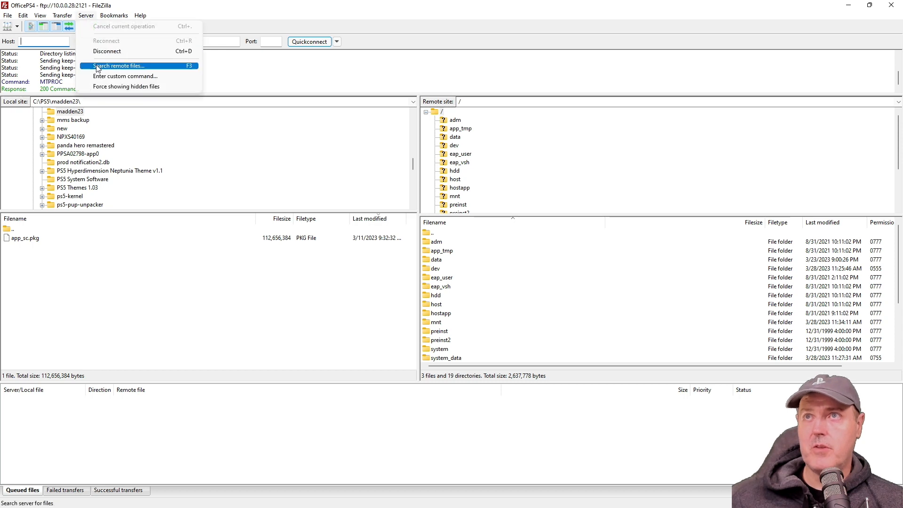
left_click(124, 76)
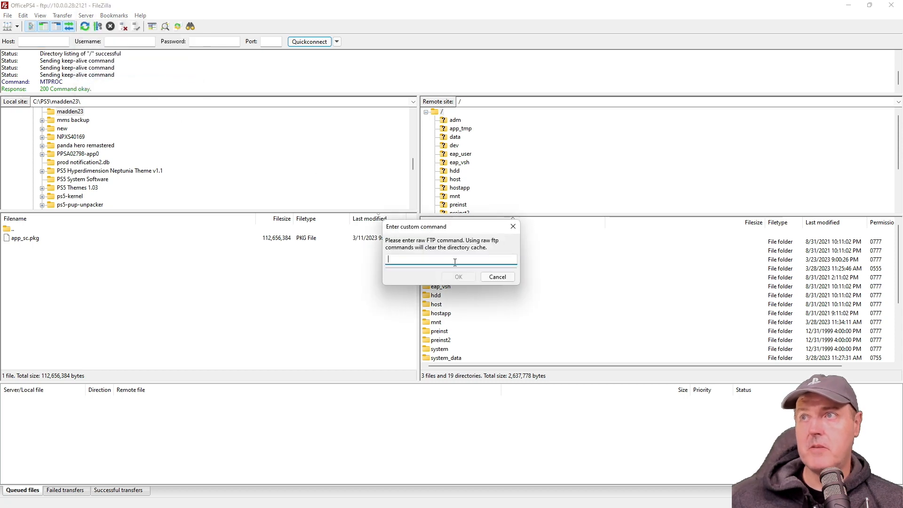
type("M")
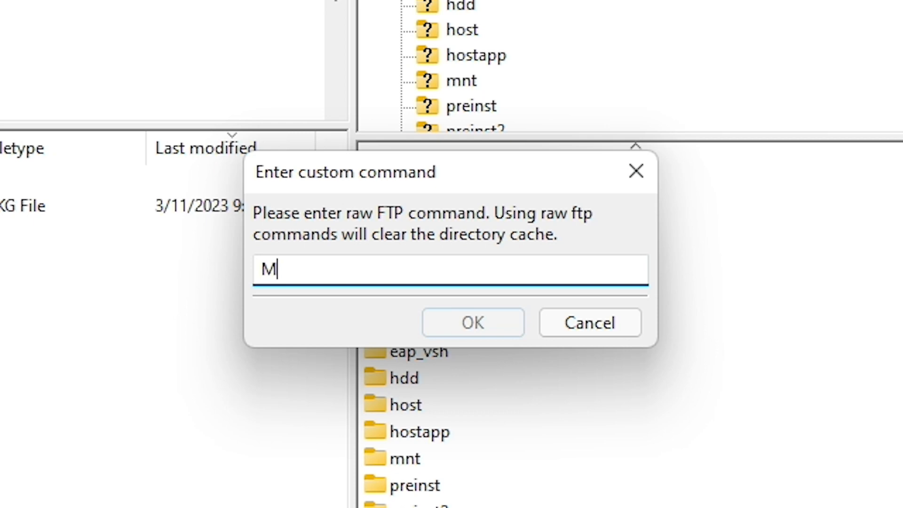
type("TRW")
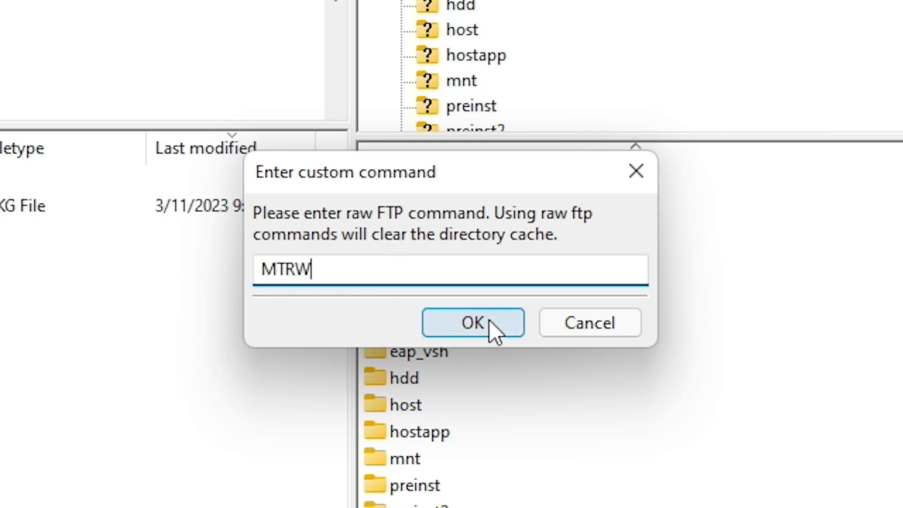
left_click(472, 323)
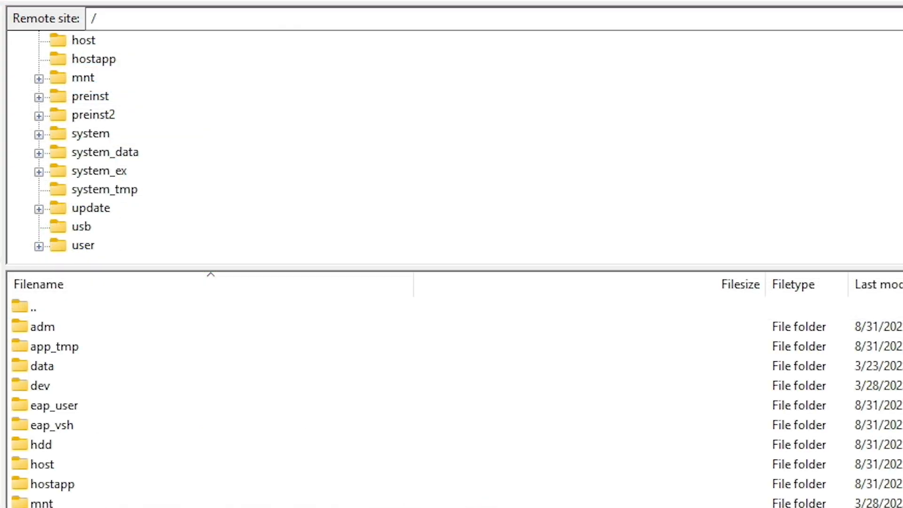
mouse_move(92, 157)
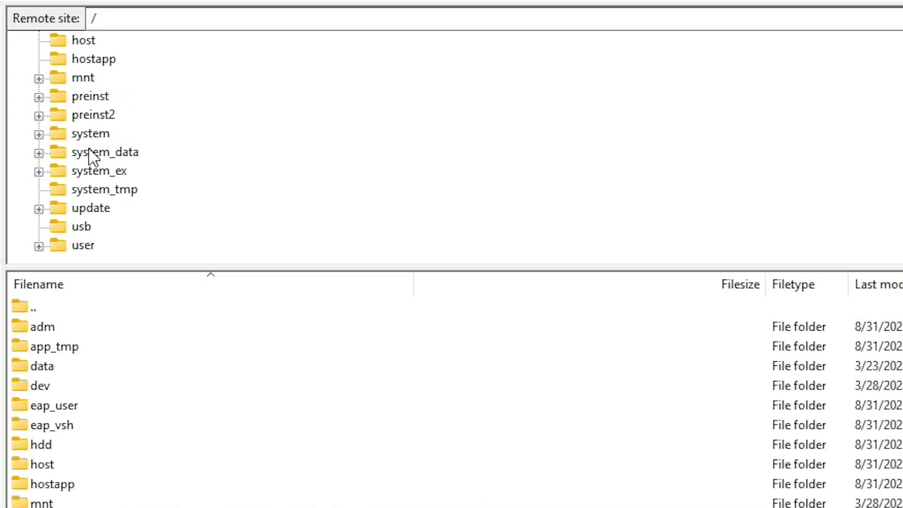
Expand the remote /mnt folder and browse its ext0 and pfs subfolders
left_click(38, 78)
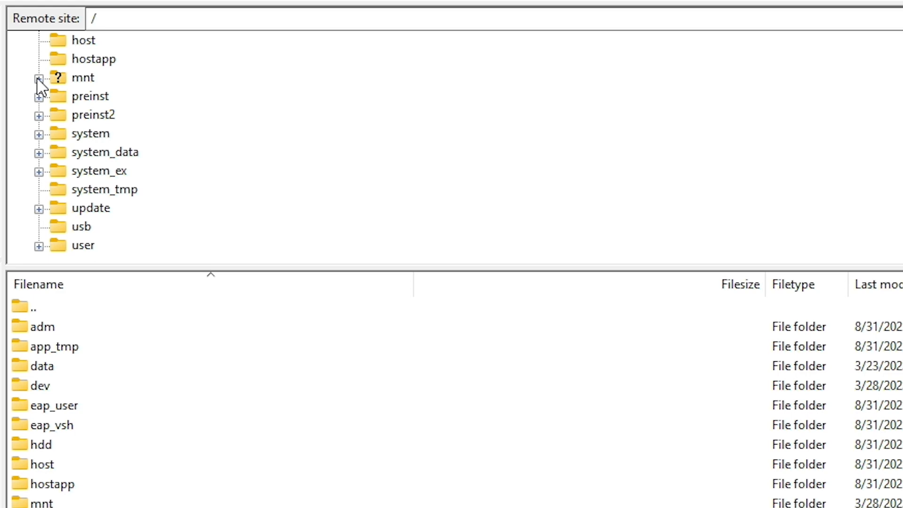
left_click(38, 77)
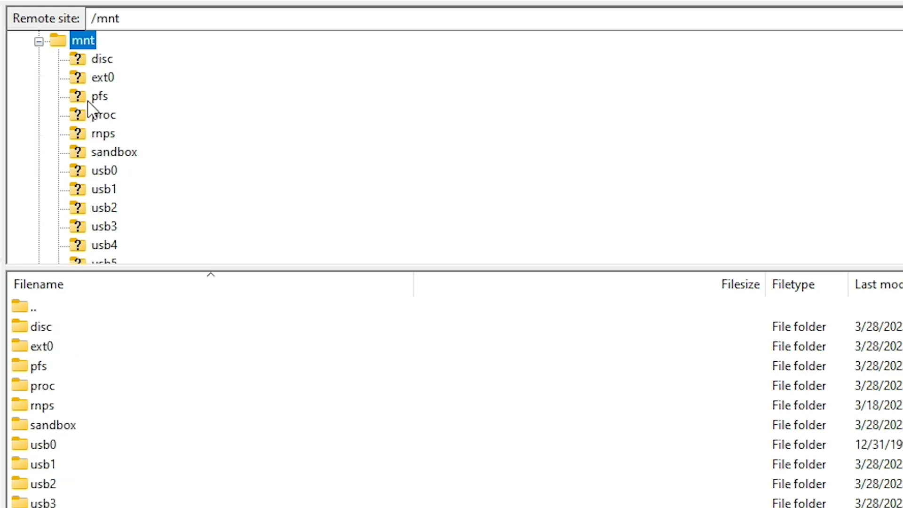
mouse_move(121, 130)
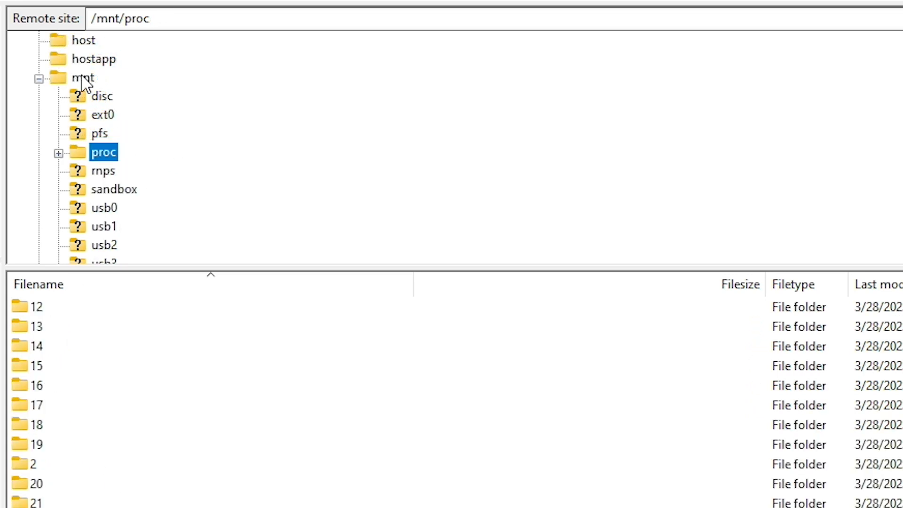
left_click(103, 114)
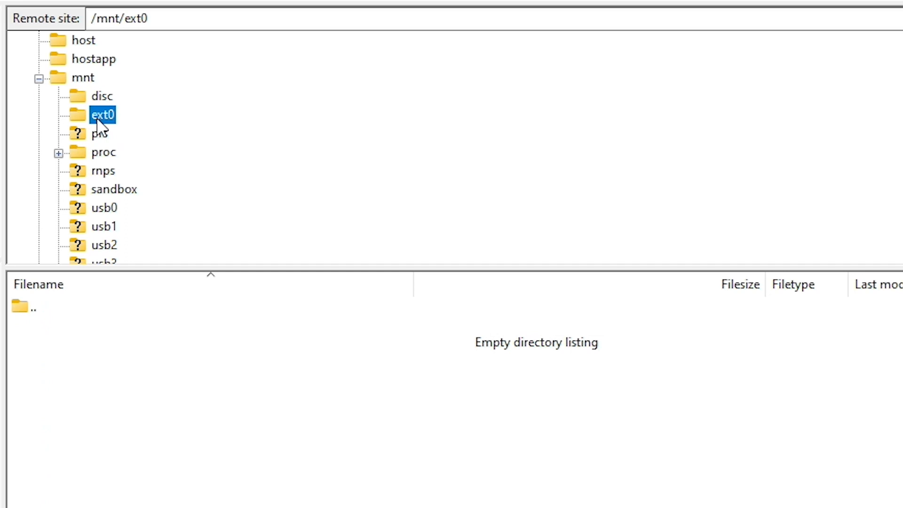
left_click(98, 132)
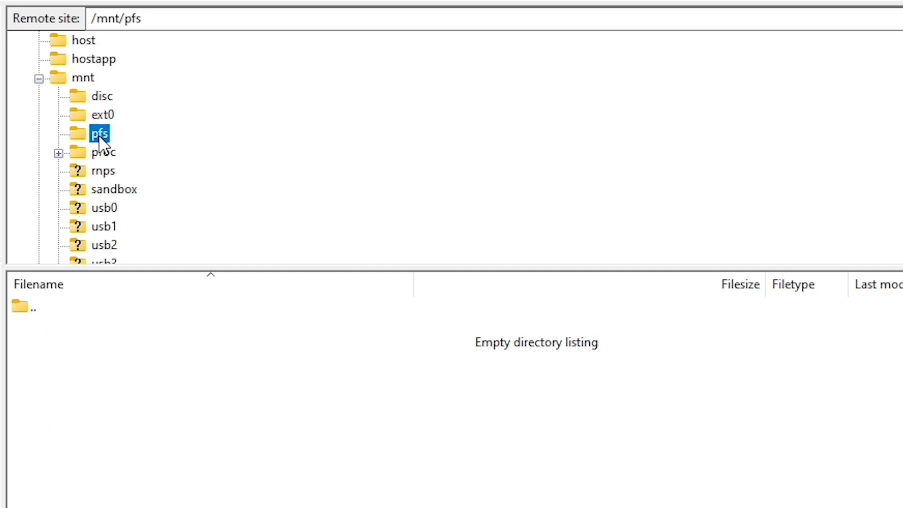
Browse the now-unlocked proc, rnps and sandbox folders, reaching pfsmnt inside sandbox
left_click(104, 151)
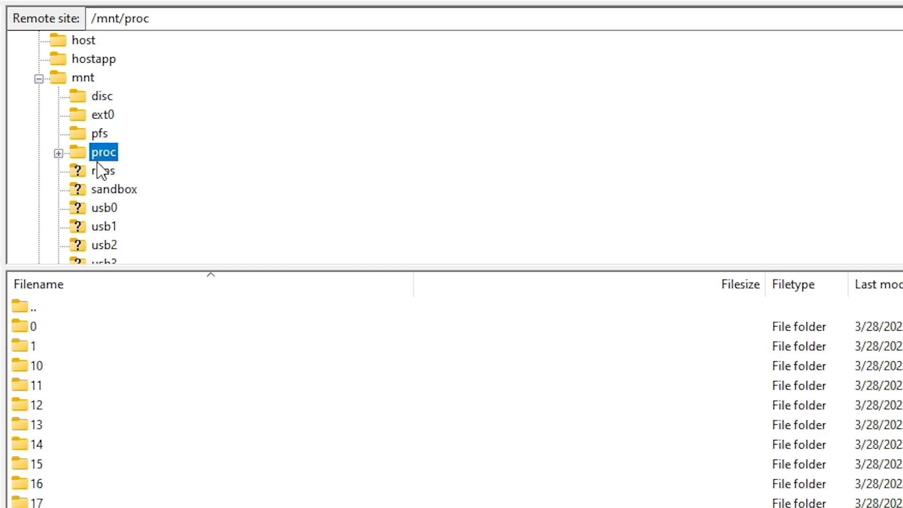
left_click(104, 170)
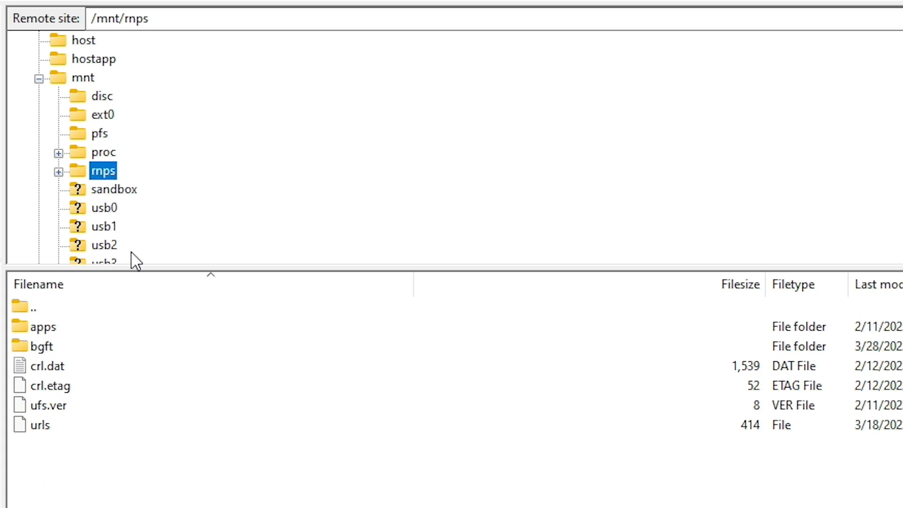
left_click(106, 189)
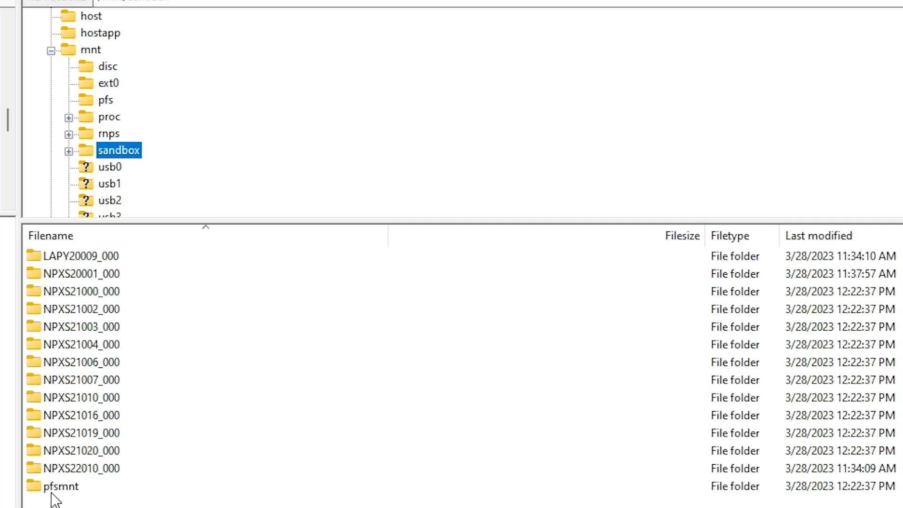
left_click(61, 486)
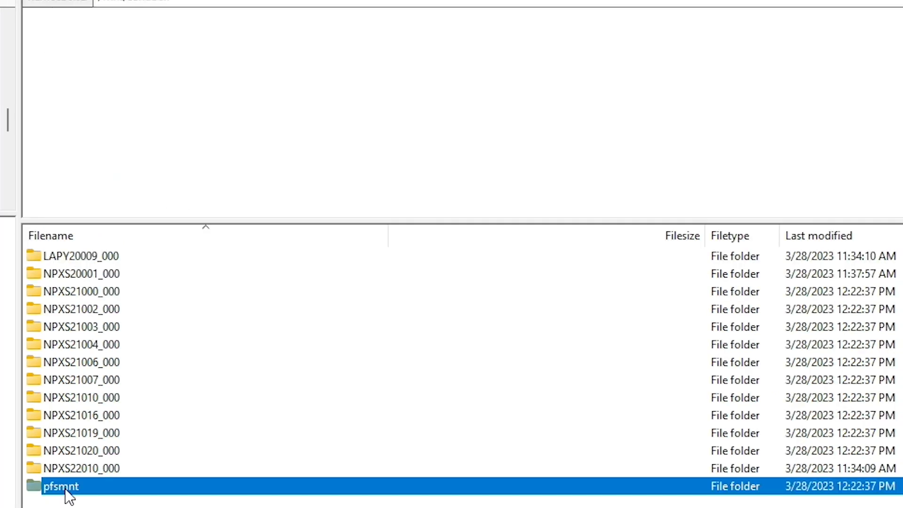